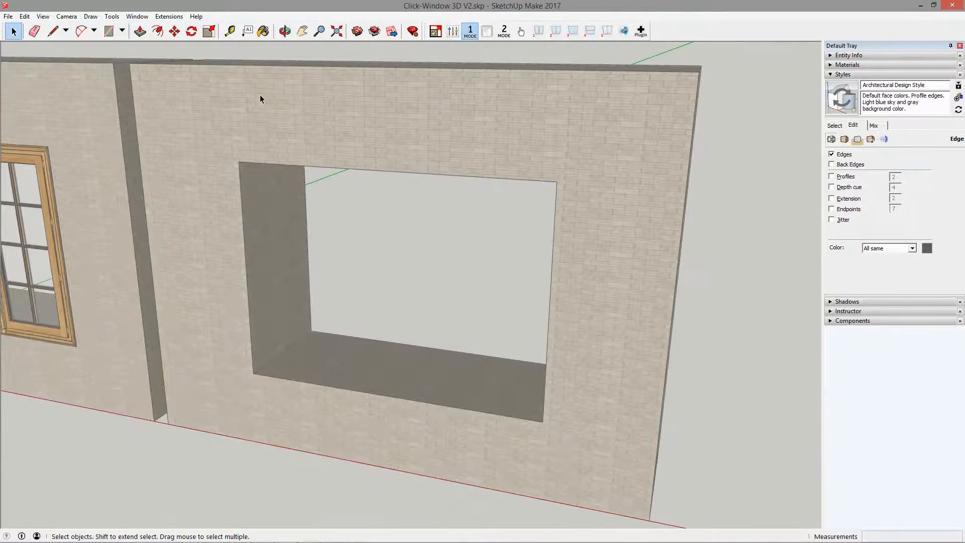
Step: Measure across the opening, then choose French (1) as the mode 2 window type
left_click(230, 30)
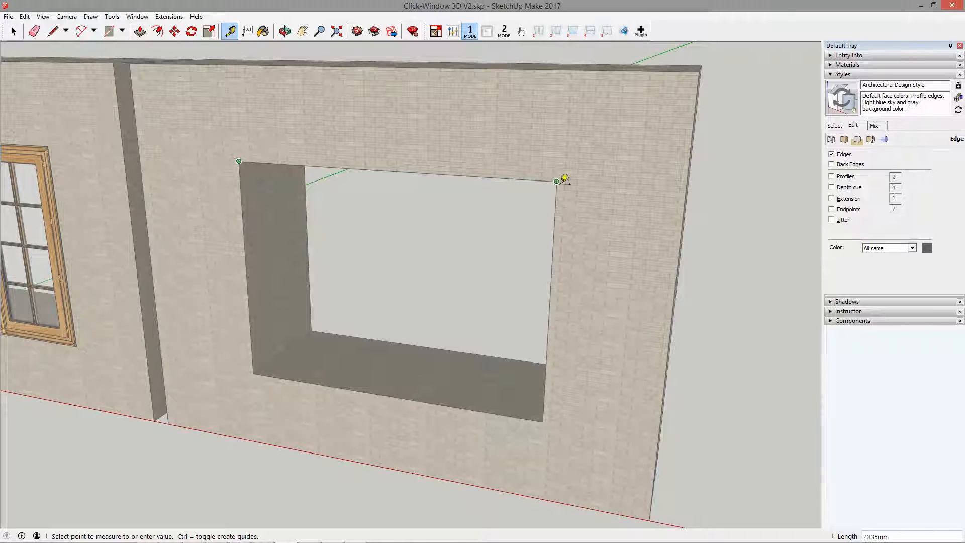
mouse_move(262, 366)
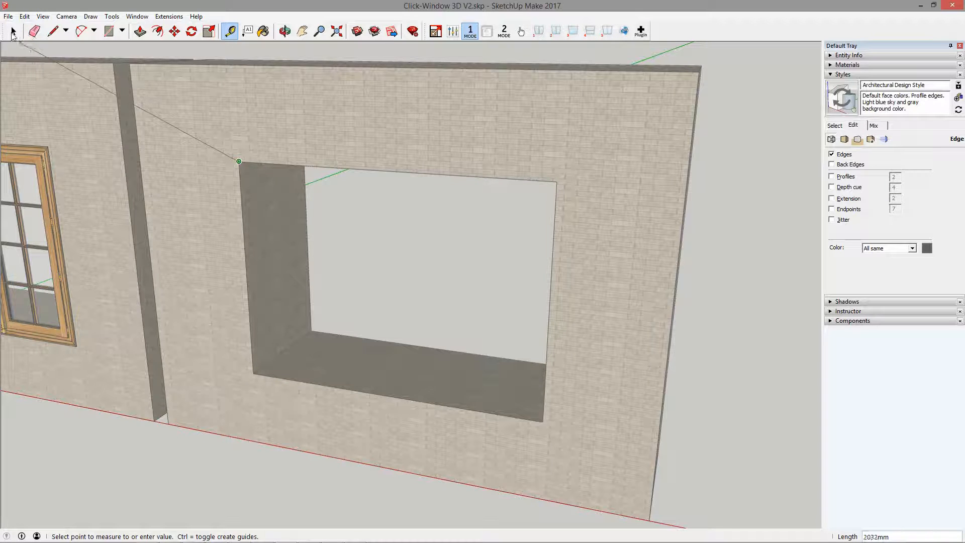
left_click(12, 30)
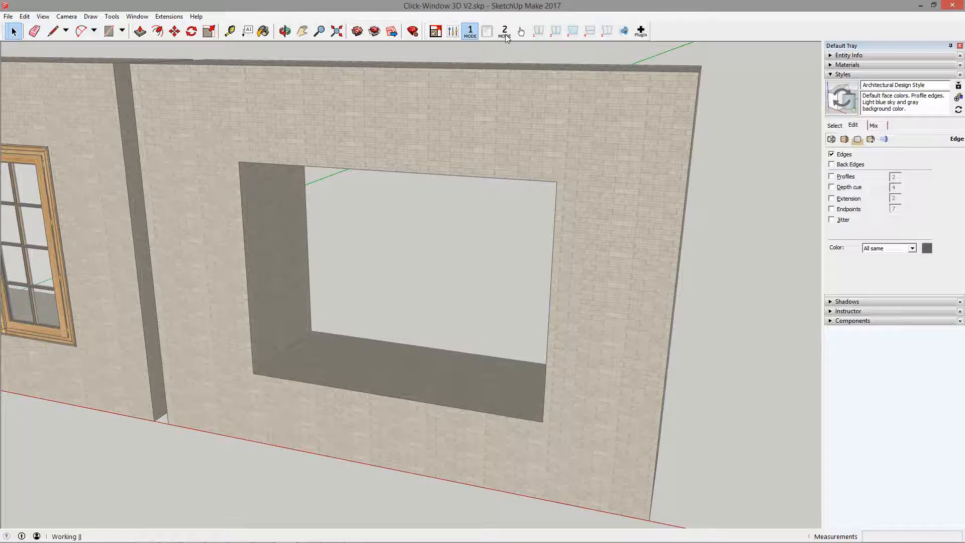
mouse_move(487, 30)
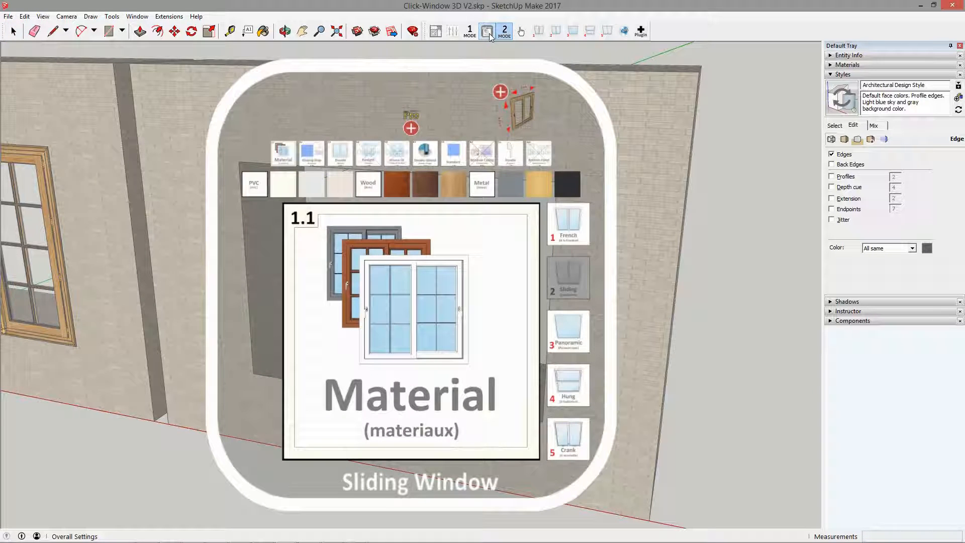
left_click(504, 31)
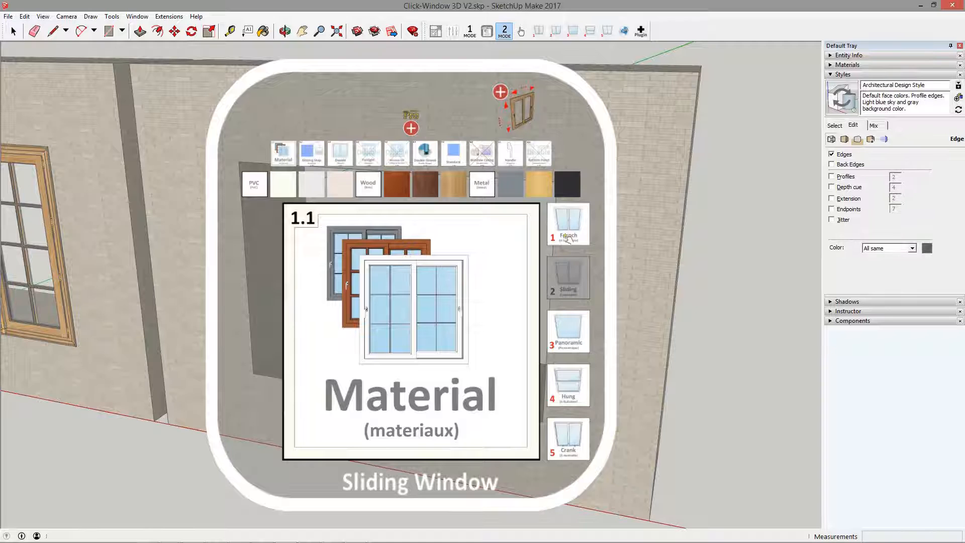
left_click(568, 235)
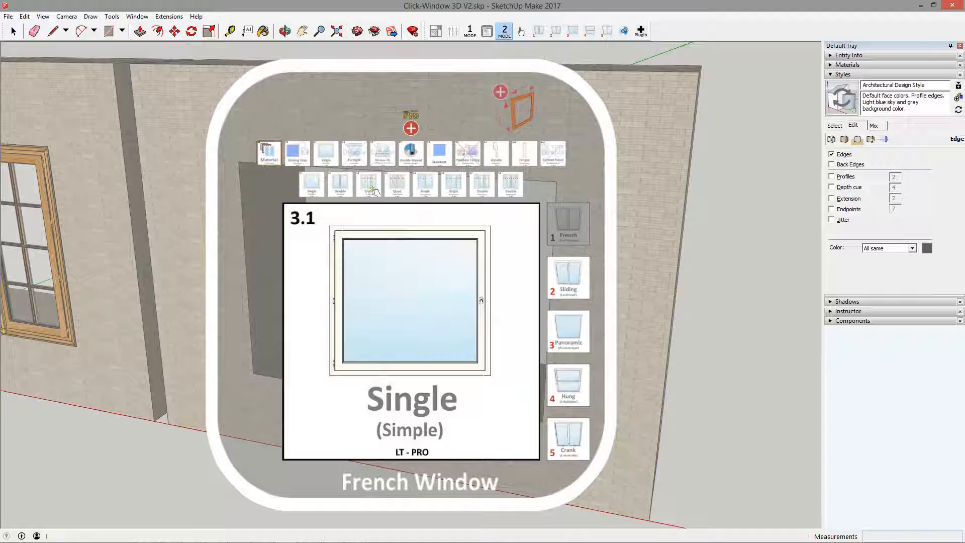
Step: Set the French window to Triple (3.3) layout with the Colonial (7.1) glazing grid
left_click(368, 185)
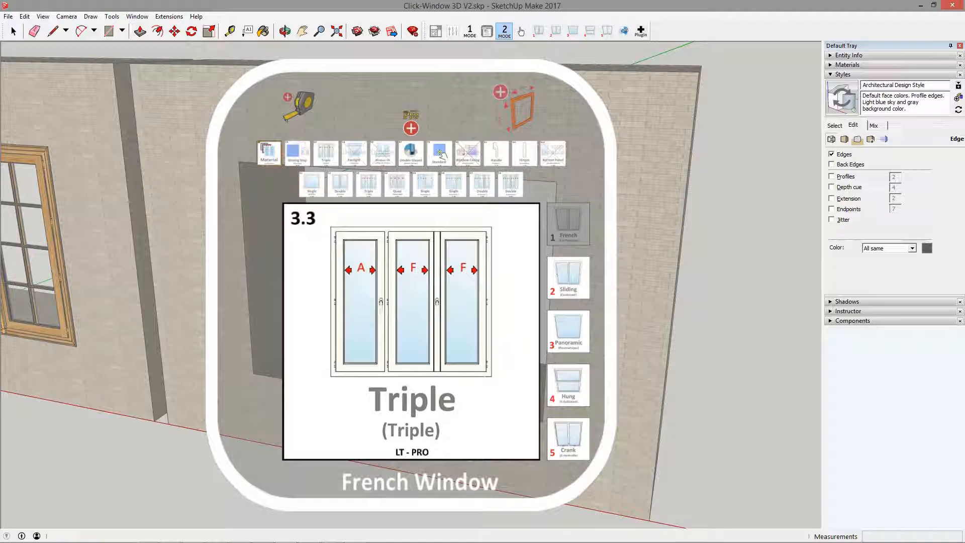
left_click(440, 152)
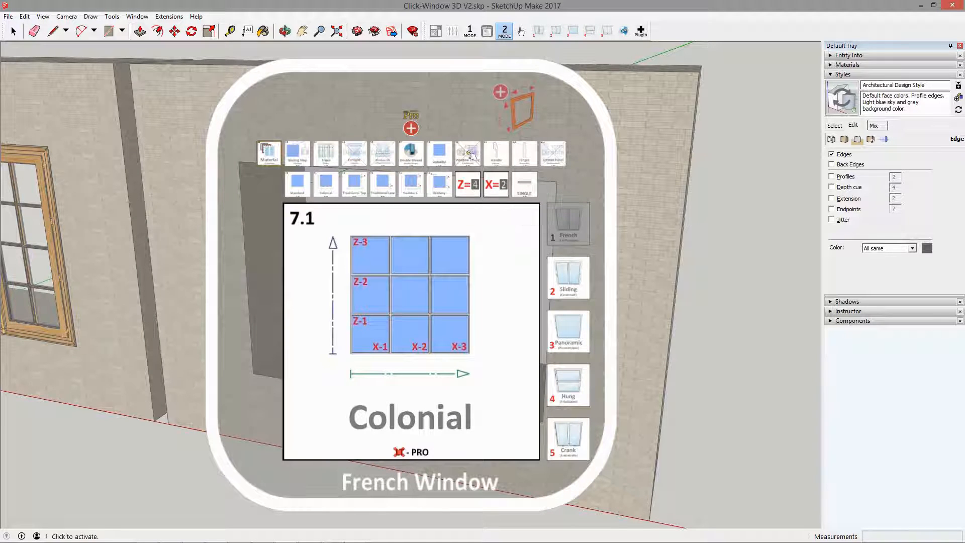
left_click(467, 153)
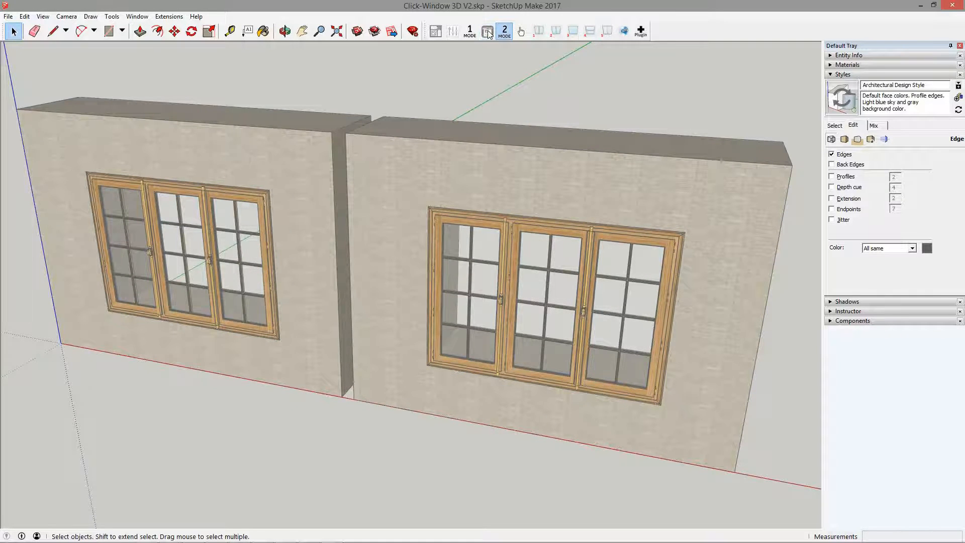
Step: Reopen the mode 2 Overall Settings and set the glazing bar option to none
left_click(504, 30)
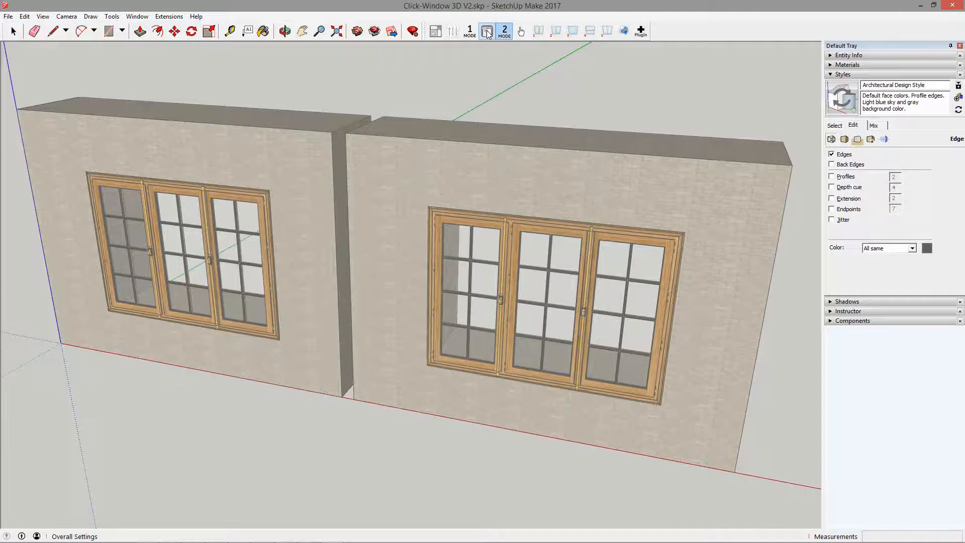
left_click(504, 30)
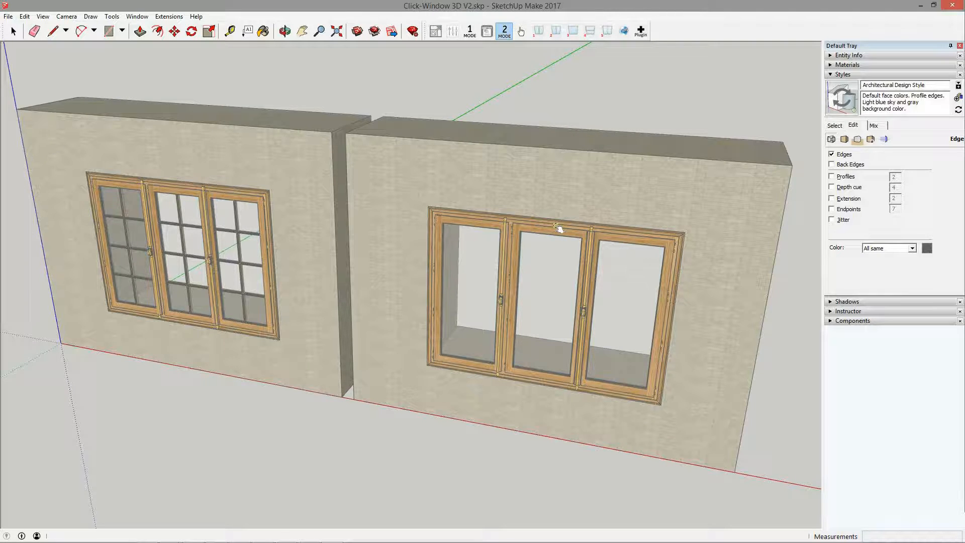
left_click(514, 172)
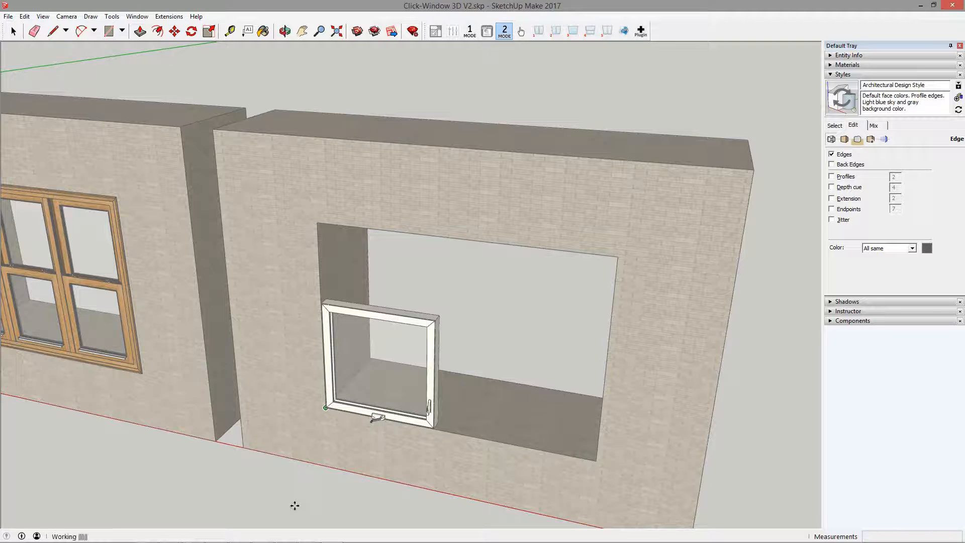
mouse_move(294, 505)
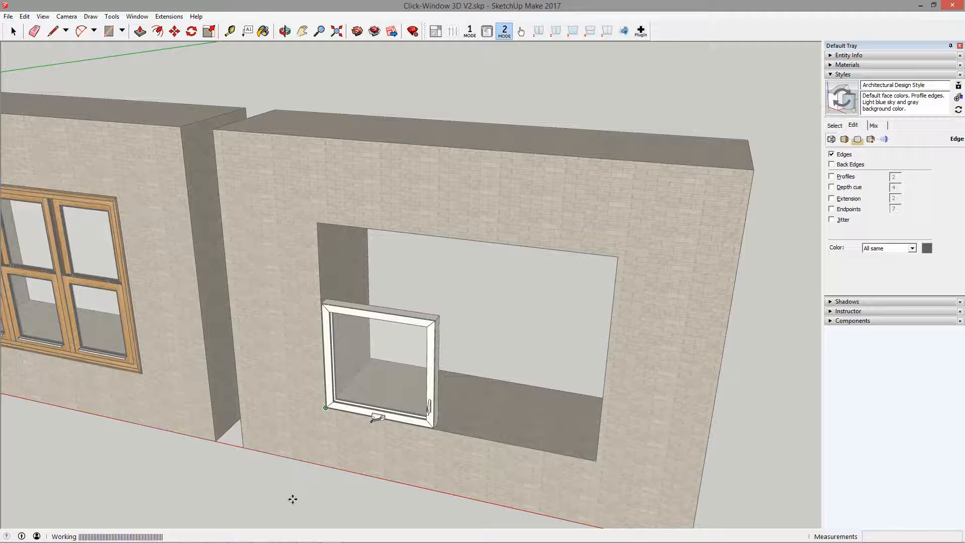